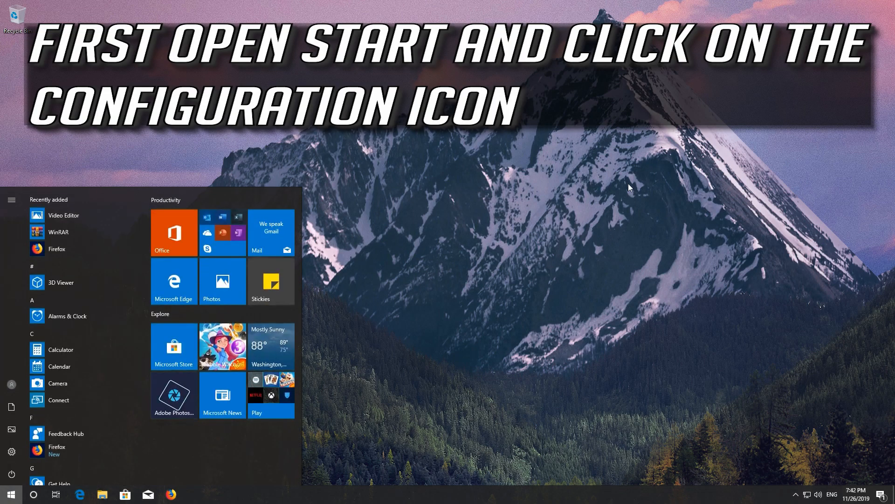
pyautogui.moveTo(11, 451)
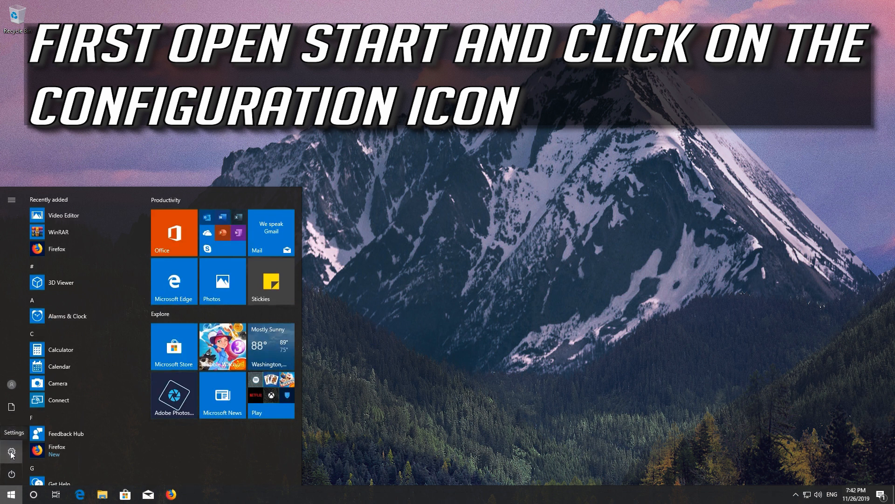
# Launch Windows Settings from the Start menu
pyautogui.click(12, 452)
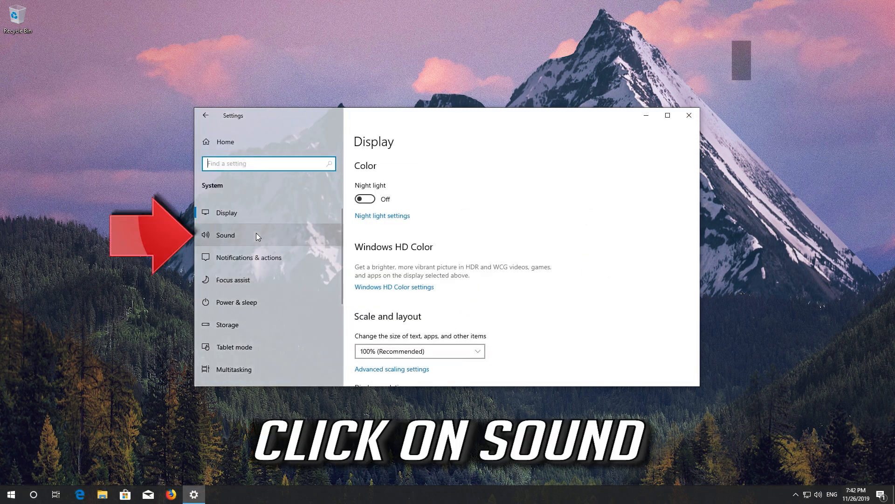
pyautogui.moveTo(244, 242)
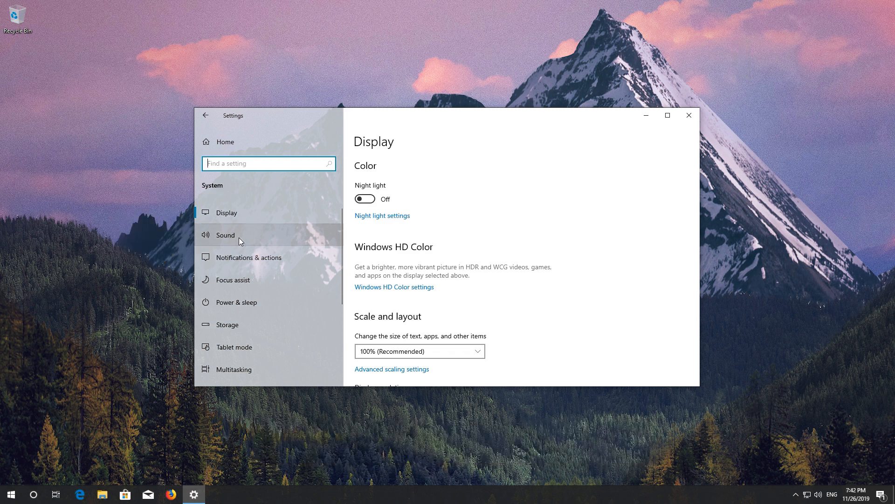
# Go to the Sound page and start the audio playback troubleshooter for the Speakers
pyautogui.click(224, 235)
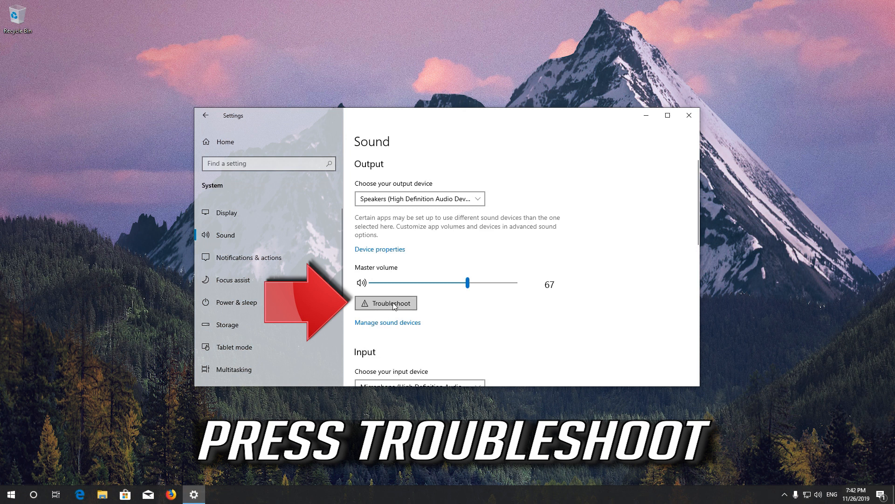
pyautogui.click(386, 302)
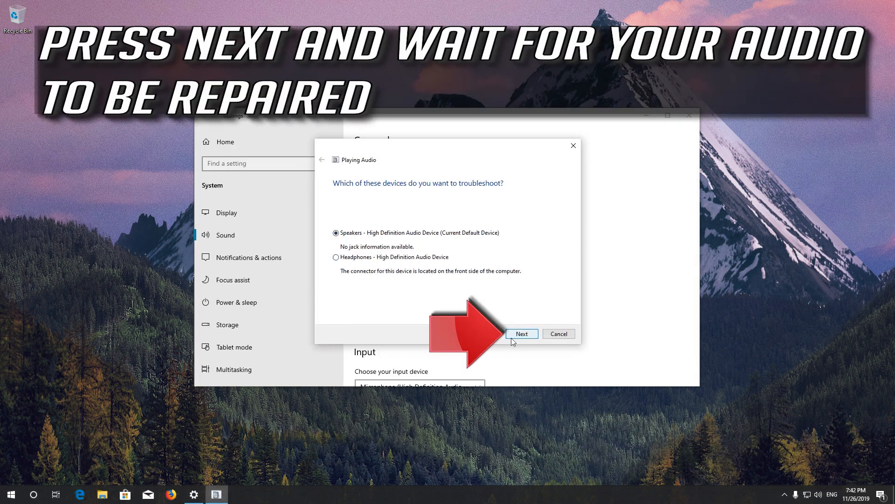
pyautogui.moveTo(516, 334)
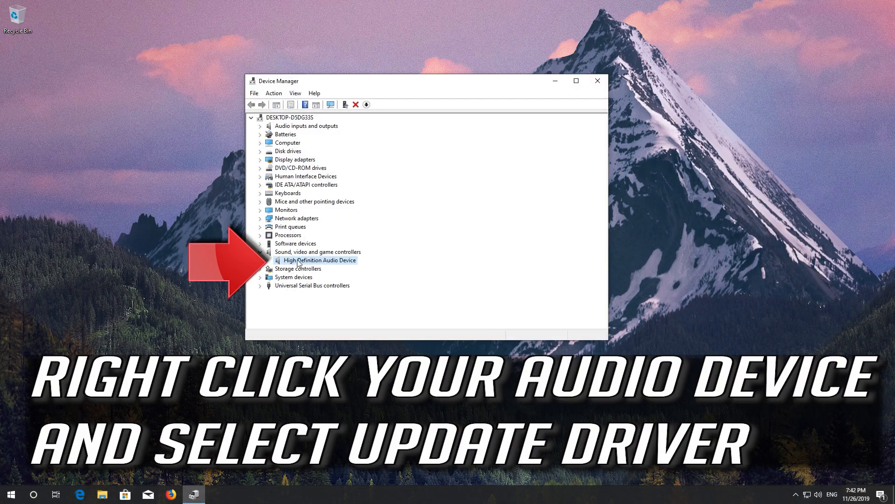
# Start a driver update for the High Definition Audio Device, browsing this computer for drivers
pyautogui.rightClick(320, 260)
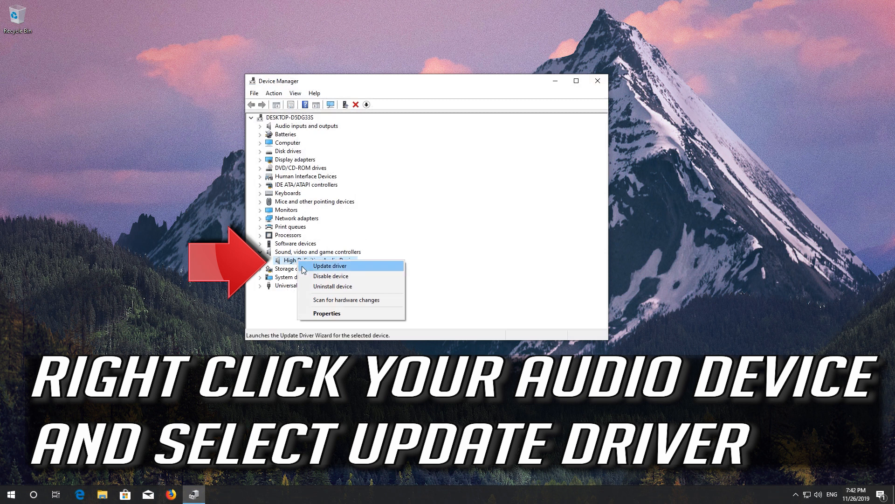
pyautogui.moveTo(354, 267)
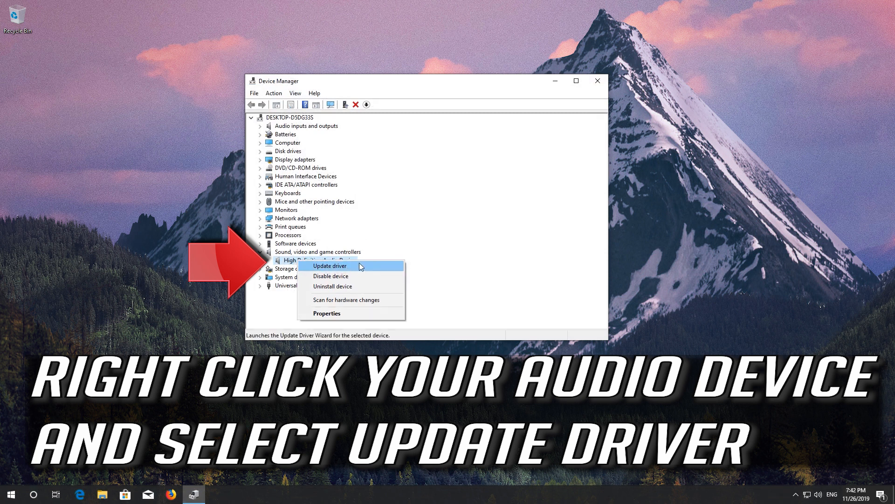
pyautogui.click(329, 266)
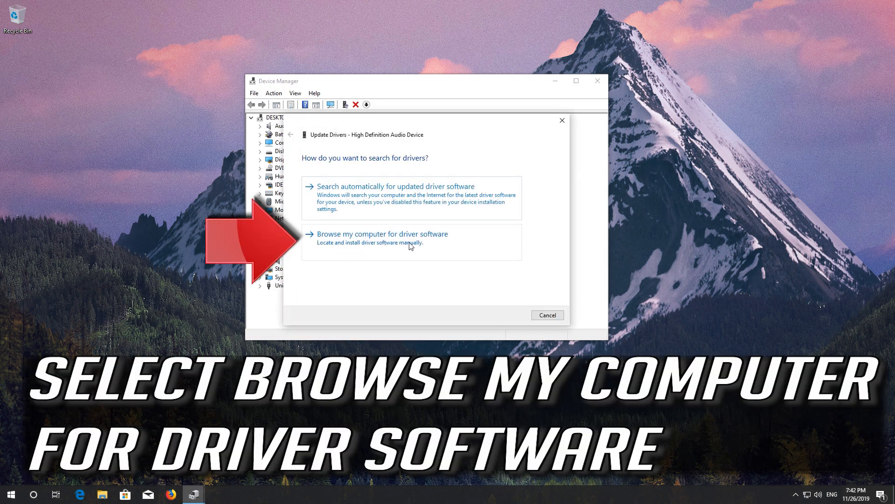
pyautogui.moveTo(453, 245)
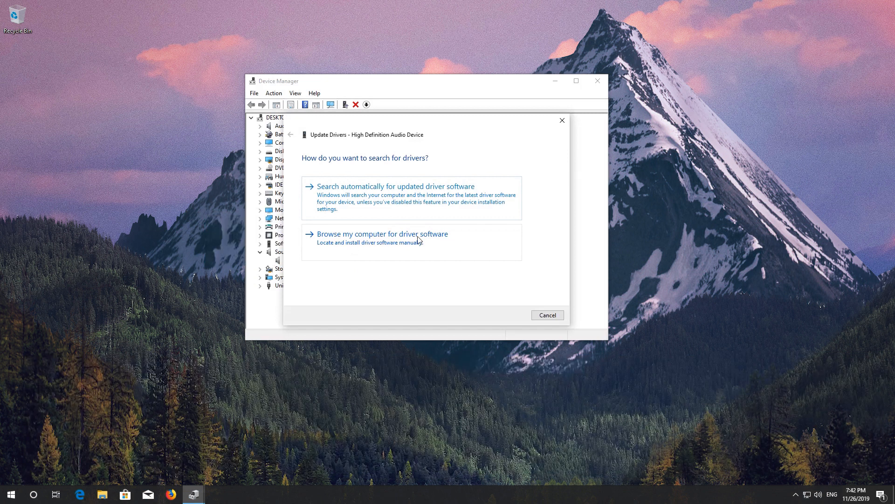
pyautogui.click(381, 233)
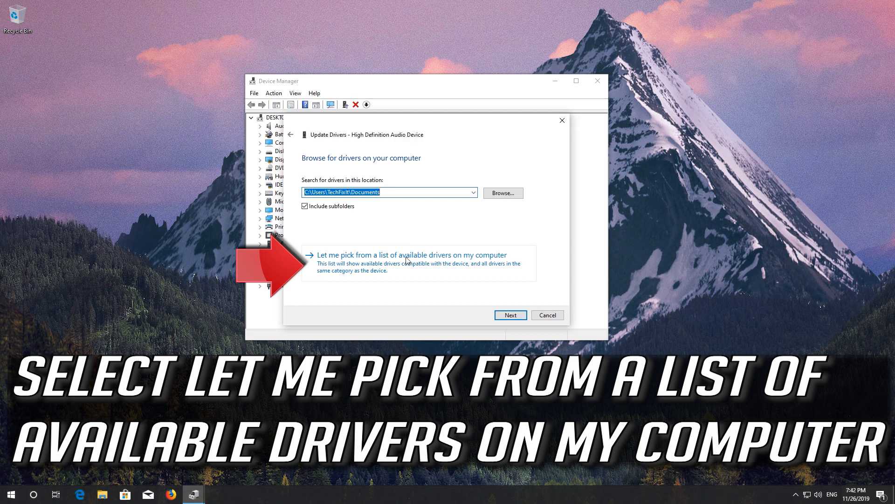
pyautogui.moveTo(454, 267)
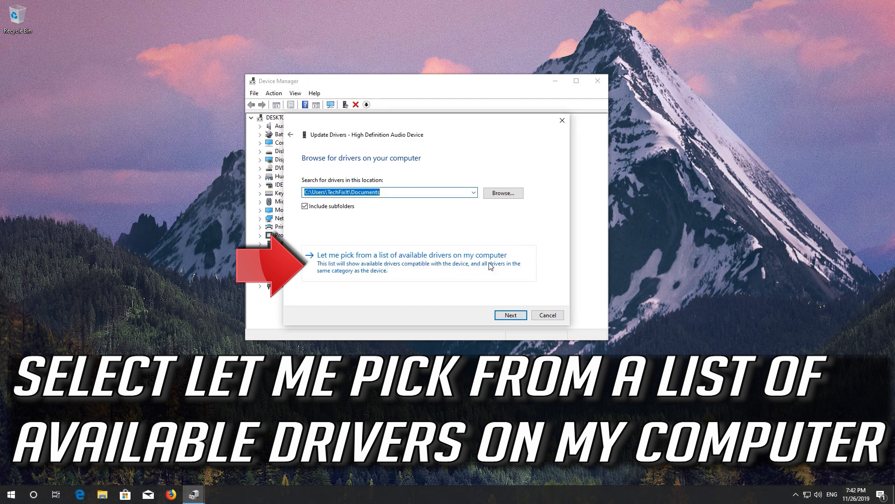
# Install the High Definition Audio Device driver from the compatible list, accepting the warning, and close the wizard
pyautogui.click(409, 254)
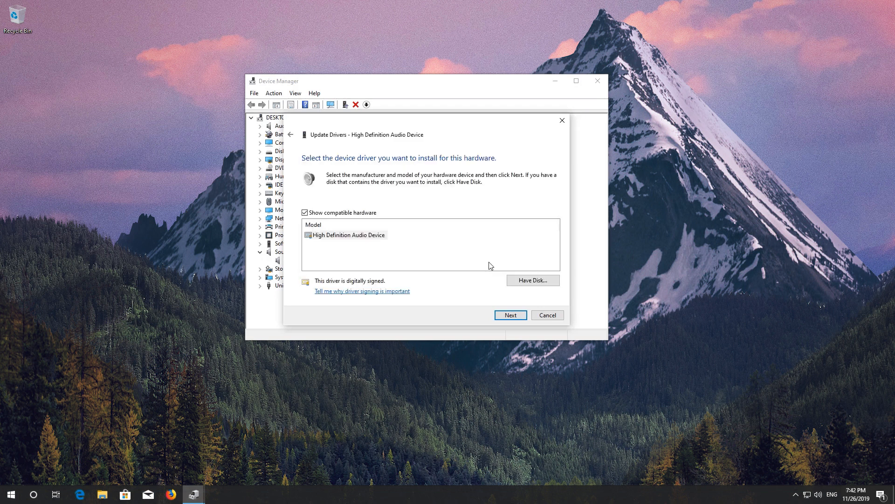
pyautogui.click(349, 235)
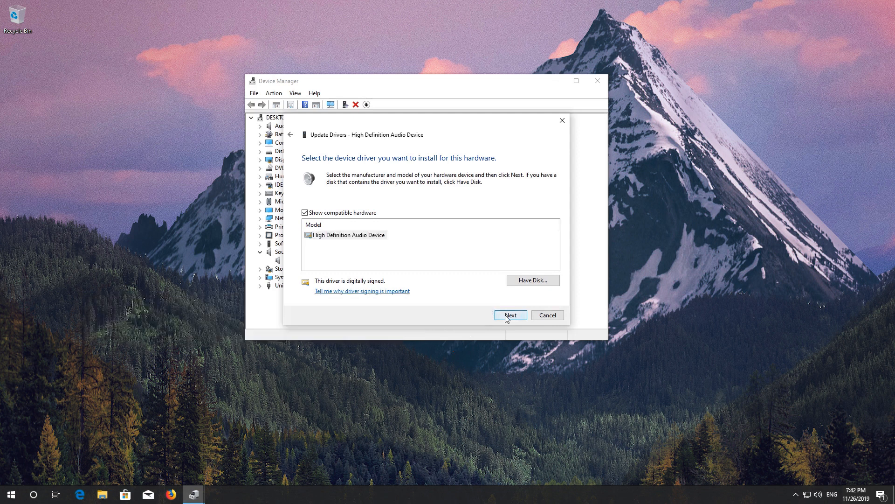
pyautogui.click(510, 315)
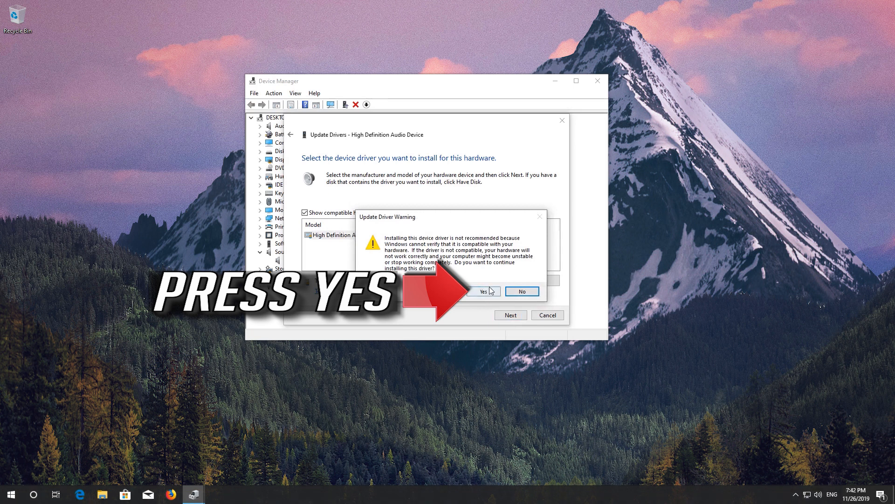
pyautogui.click(482, 291)
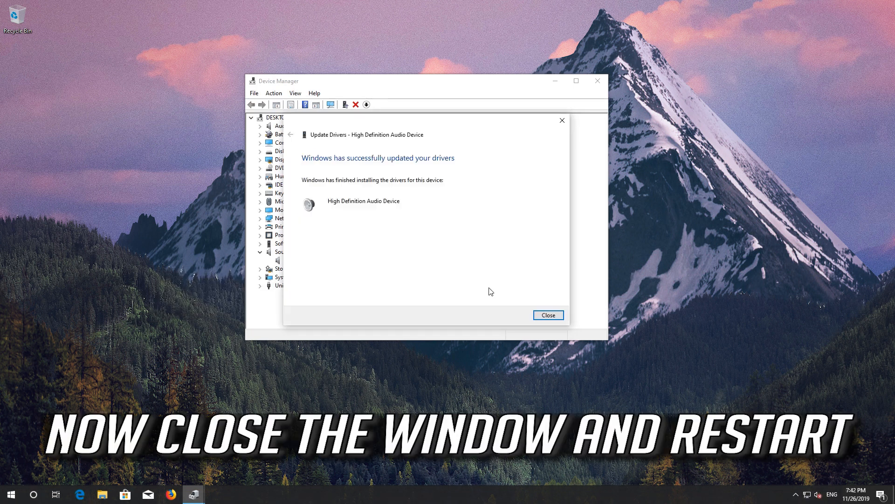
pyautogui.moveTo(400, 197)
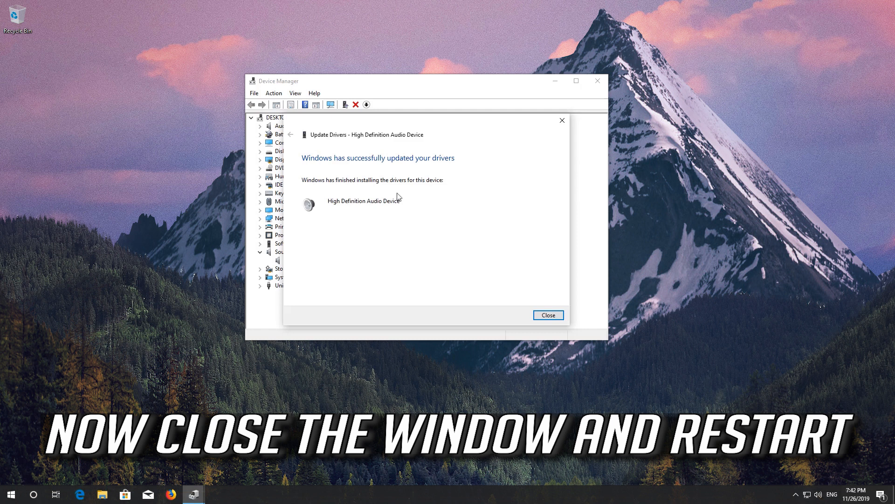
pyautogui.moveTo(505, 286)
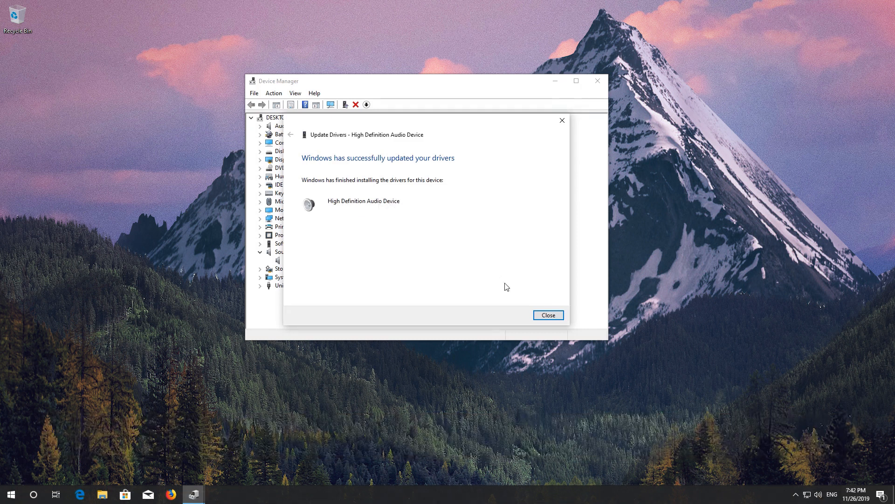
pyautogui.click(547, 315)
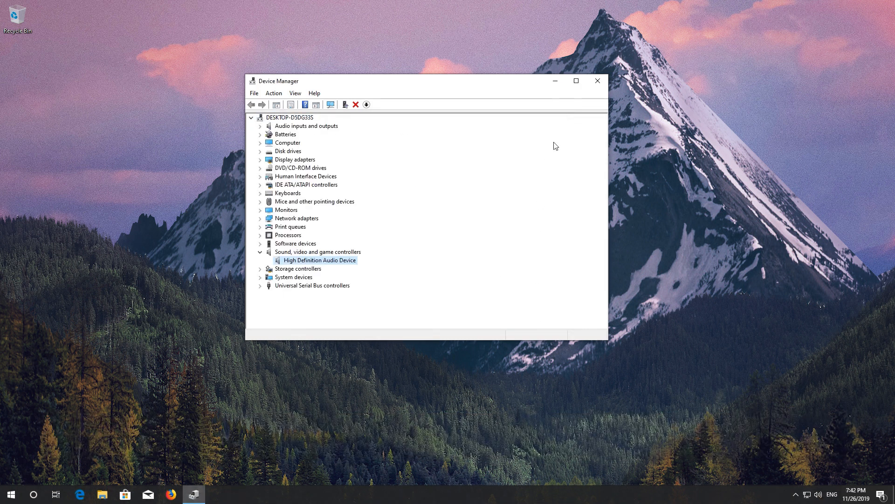
# Close Device Manager and bring up the Start menu's power options to restart
pyautogui.click(597, 80)
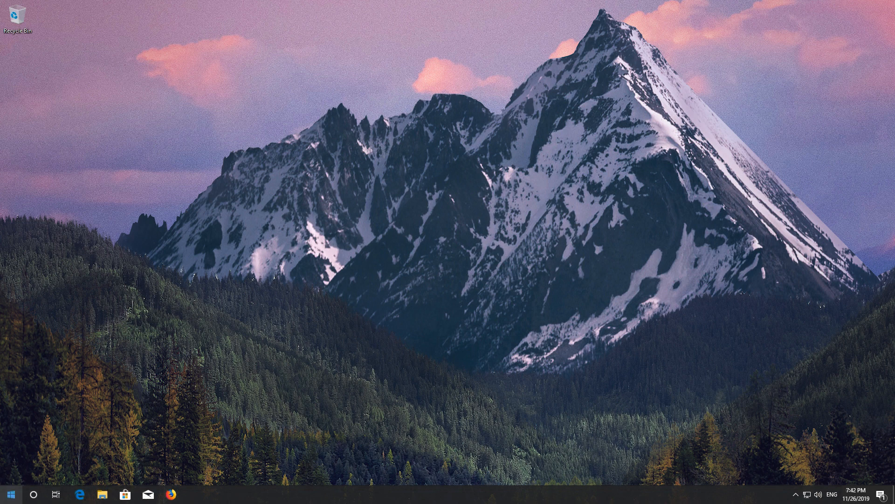
pyautogui.click(10, 493)
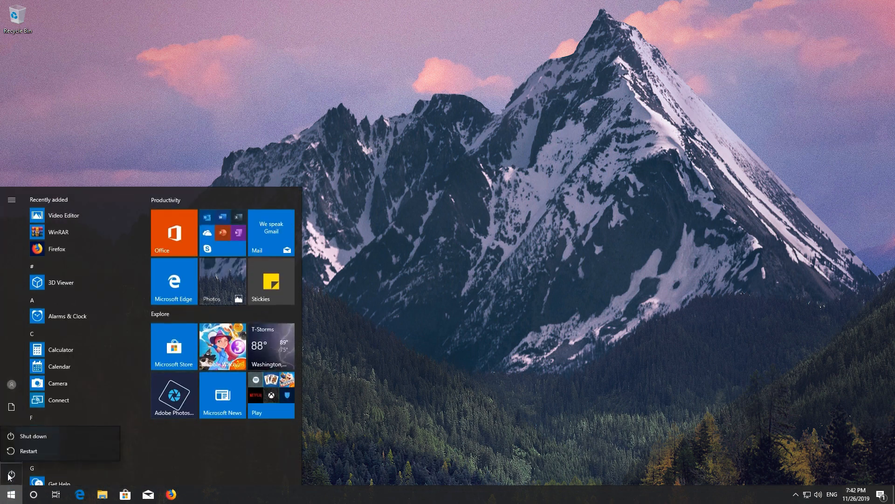
pyautogui.click(28, 451)
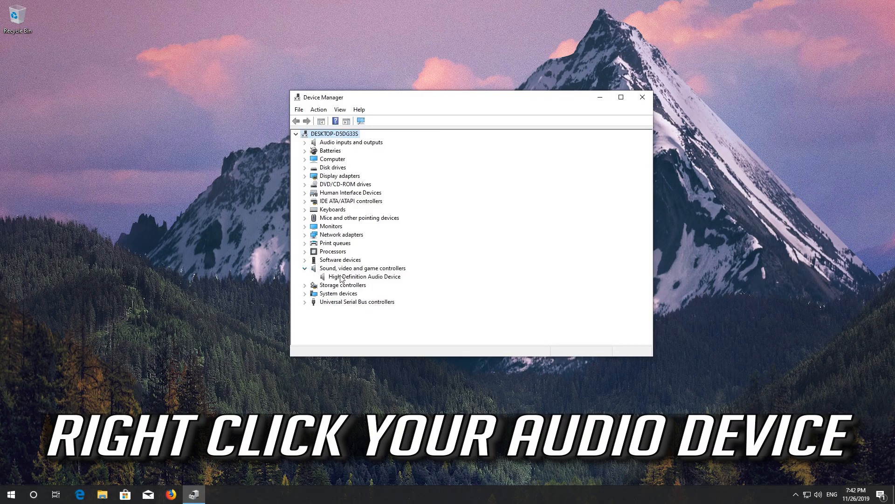
# Uninstall the High Definition Audio Device and confirm its removal
pyautogui.click(365, 276)
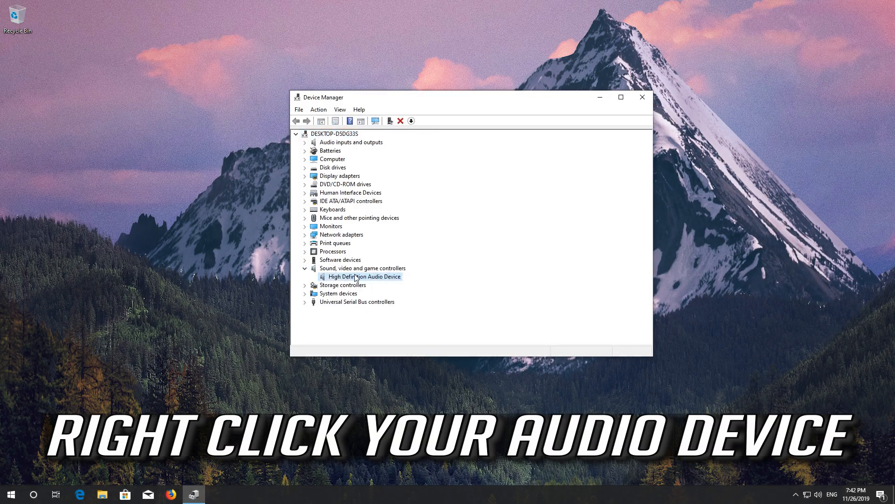
pyautogui.rightClick(365, 276)
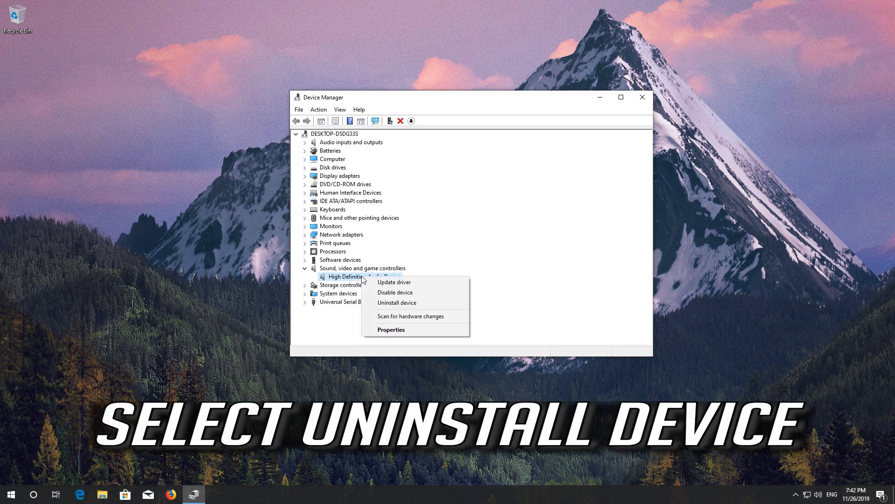
pyautogui.moveTo(397, 302)
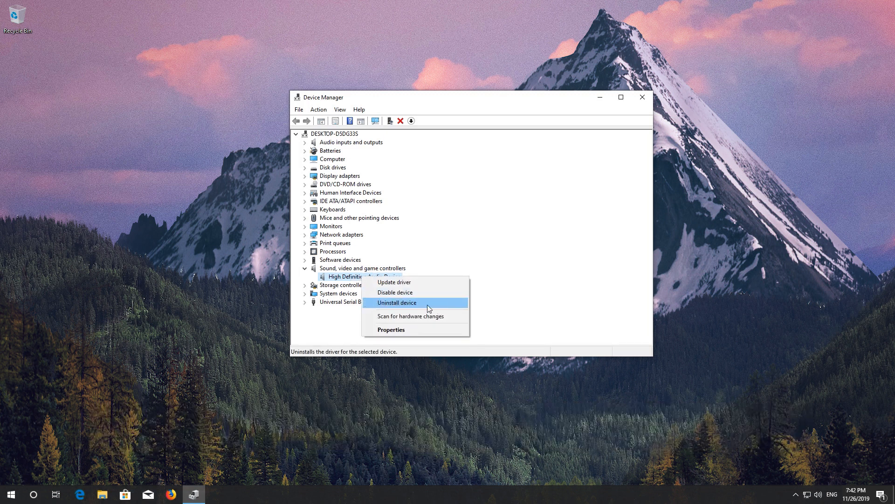
pyautogui.moveTo(404, 306)
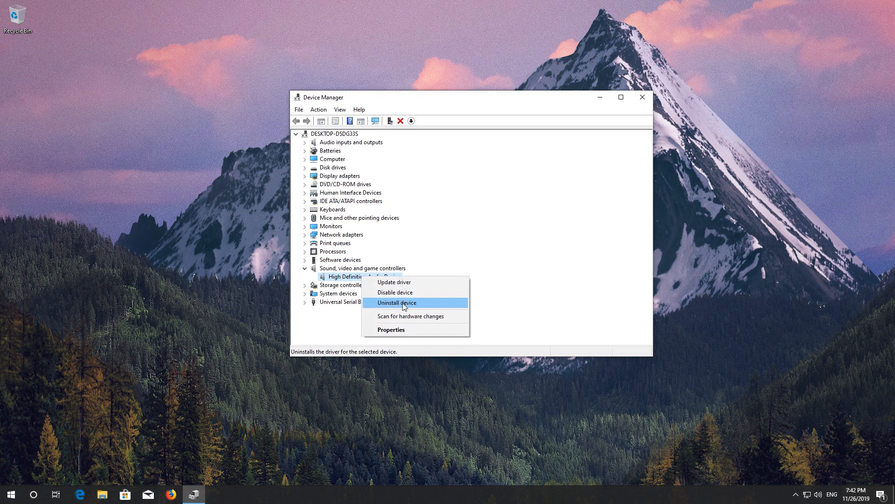
pyautogui.click(397, 302)
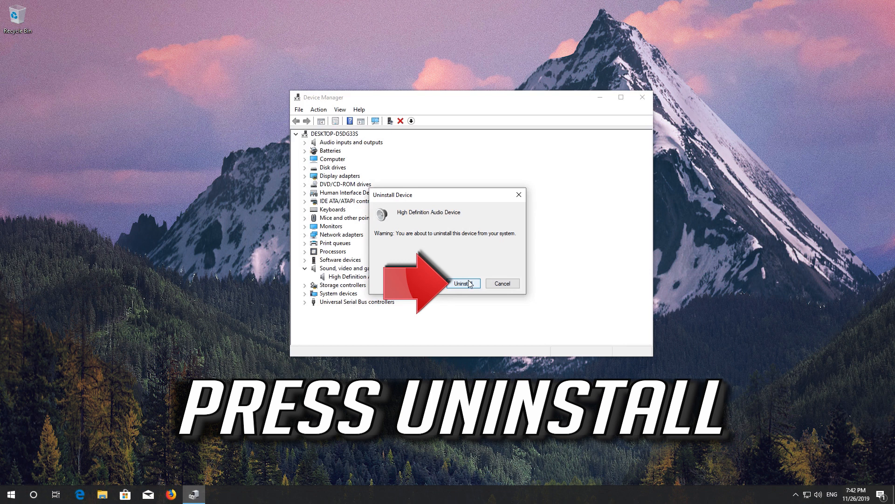
pyautogui.click(462, 283)
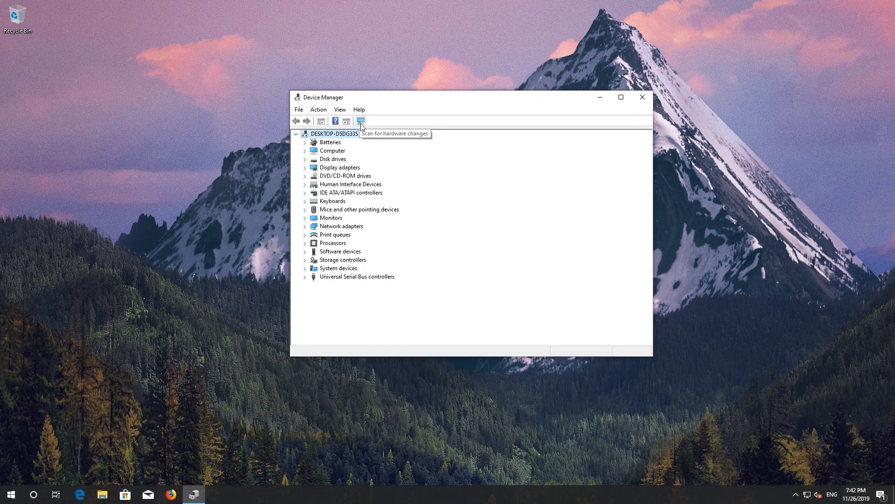
# Scan for hardware changes so the audio device is redetected
pyautogui.click(360, 121)
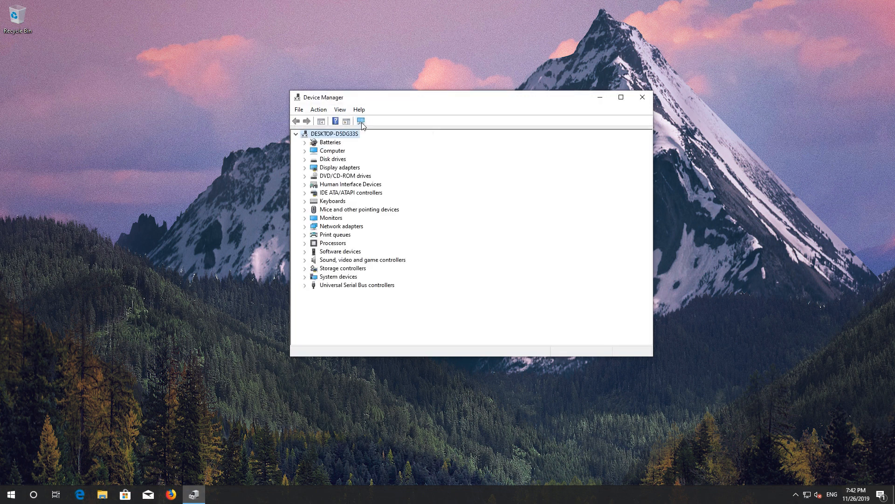
pyautogui.click(359, 121)
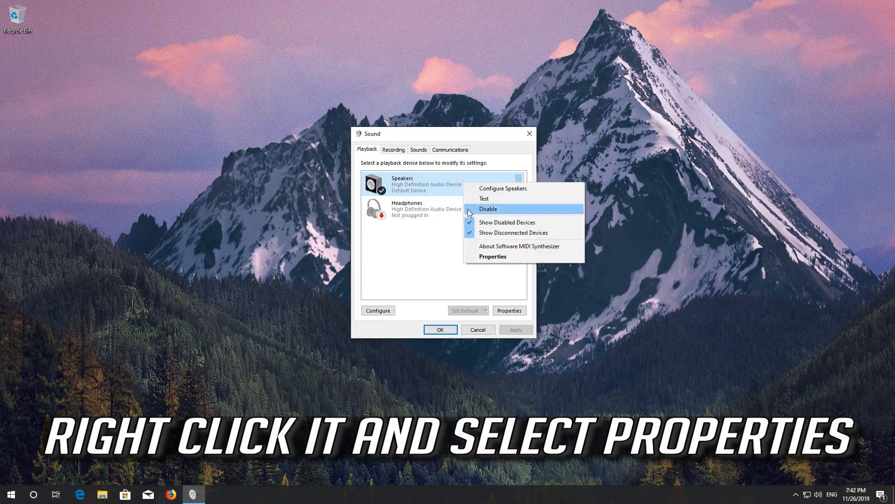
pyautogui.moveTo(500, 261)
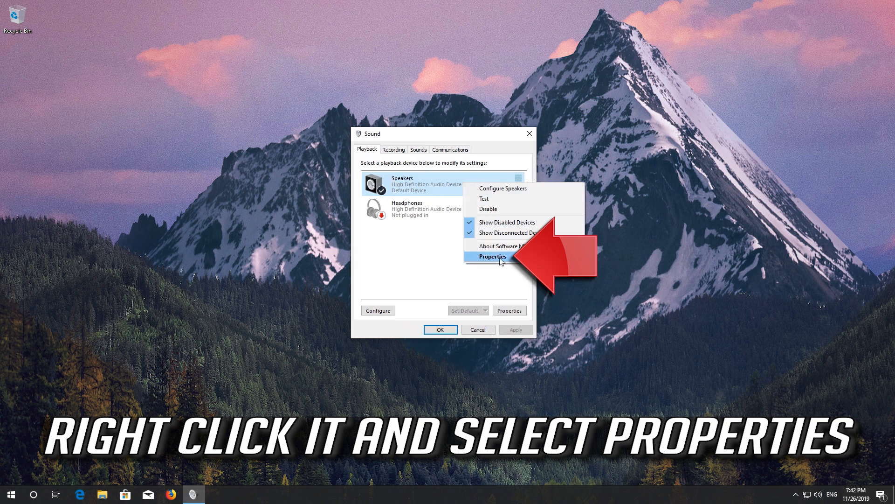
# In Speakers Properties' Advanced settings, set the format to 16 bit, 44100 Hz (CD Quality) and confirm
pyautogui.click(492, 255)
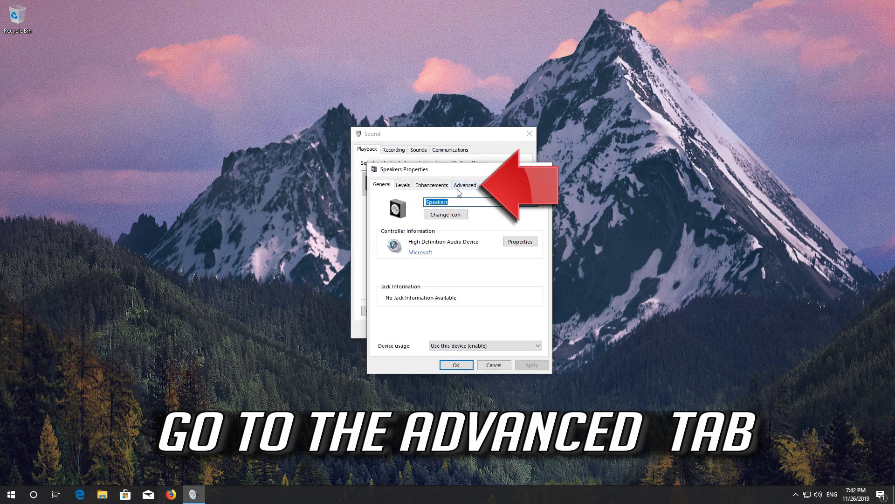
pyautogui.click(464, 184)
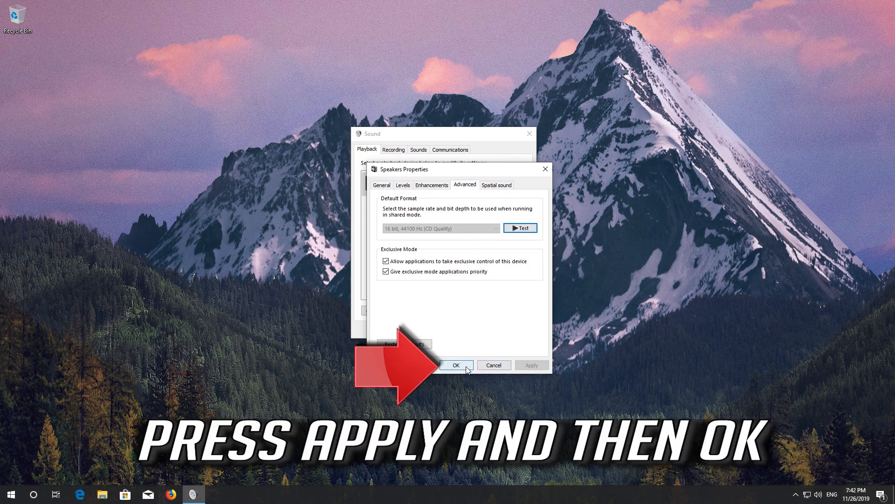
pyautogui.click(456, 365)
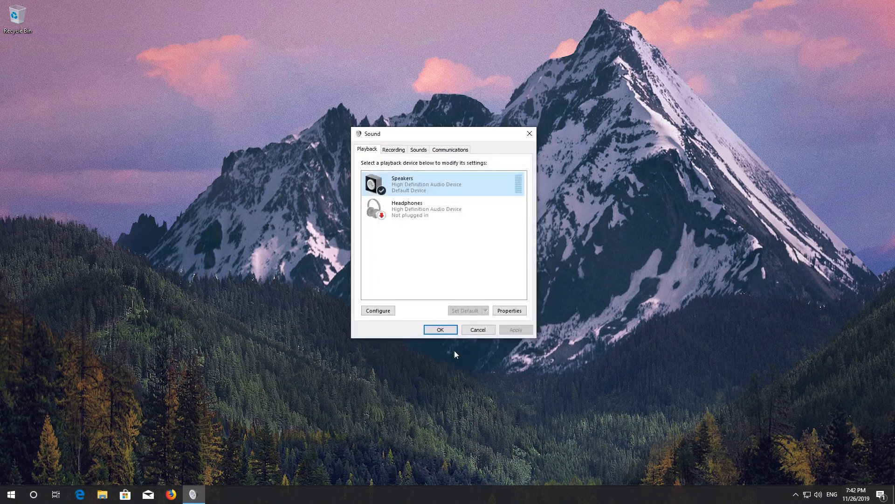
# Close the Sound dialog and launch Device Manager via a Start search for 'device mana'
pyautogui.click(439, 329)
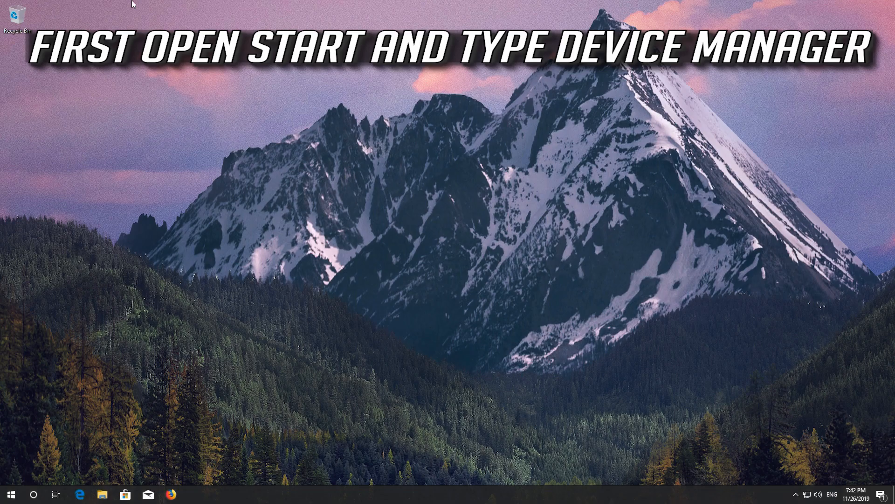
pyautogui.click(10, 494)
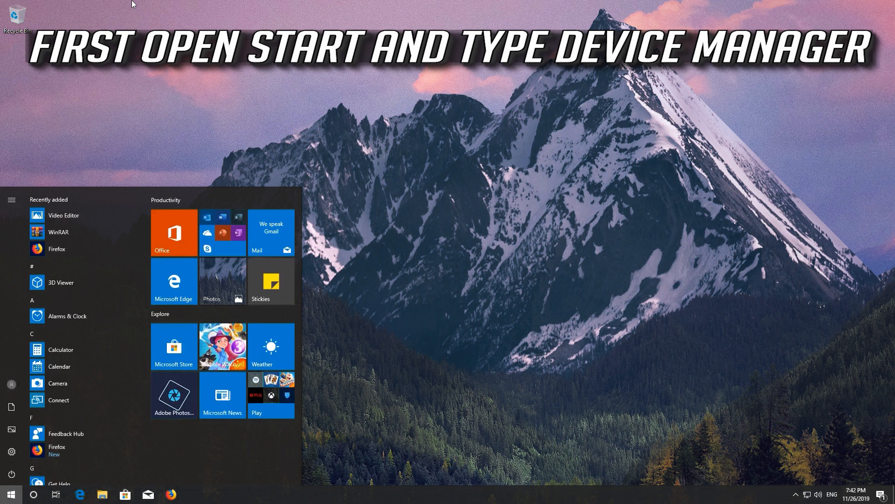
pyautogui.write('device manager')
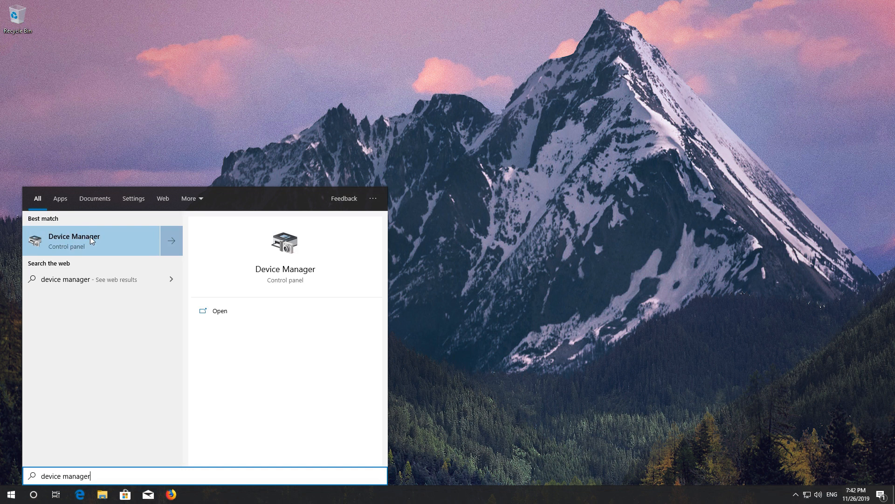
pyautogui.click(93, 240)
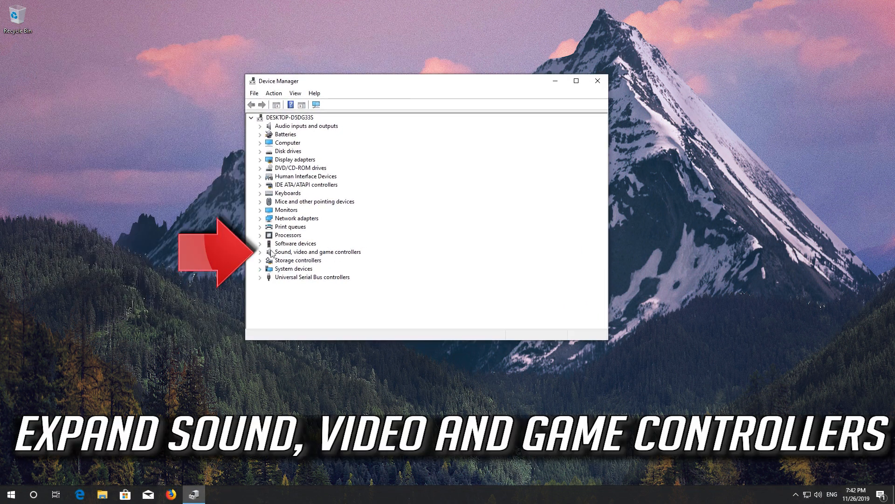
# Expand the sound controllers category and bring up the High Definition Audio Device's action menu
pyautogui.click(260, 252)
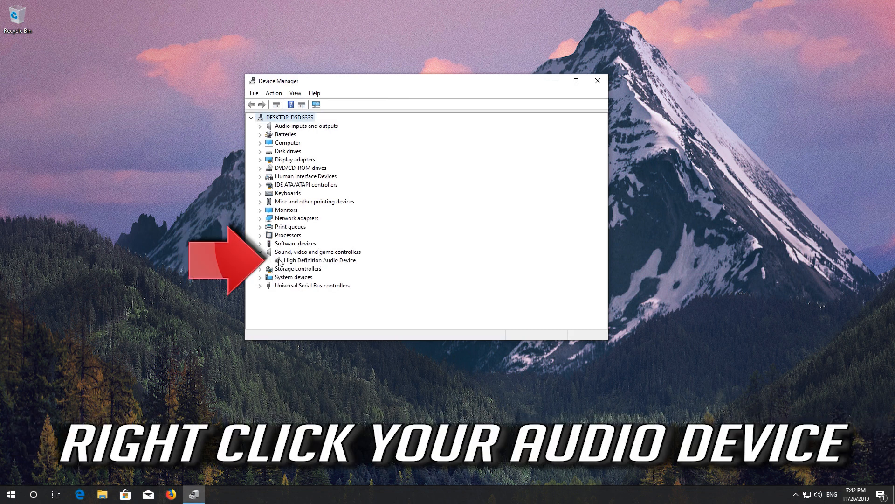
pyautogui.click(319, 260)
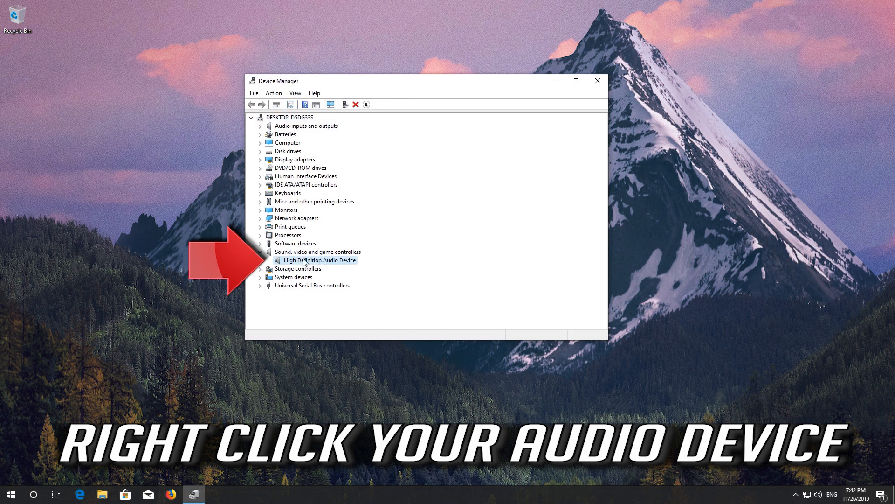
pyautogui.rightClick(320, 260)
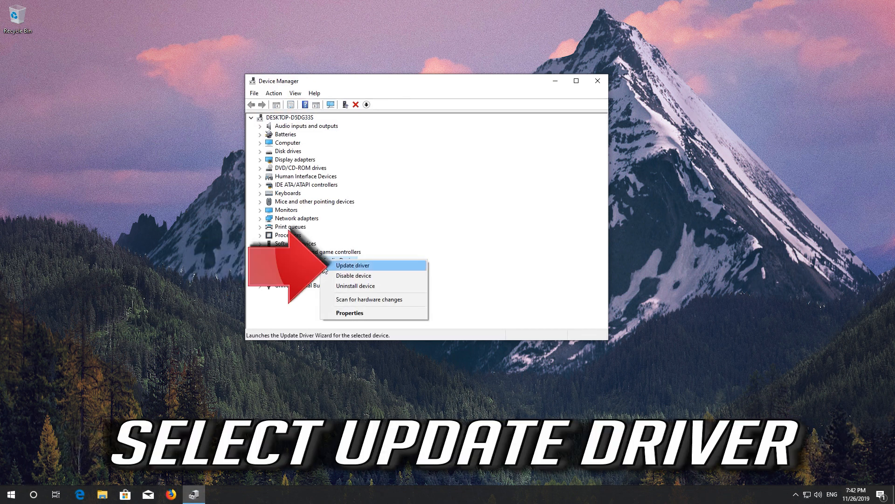
pyautogui.moveTo(363, 269)
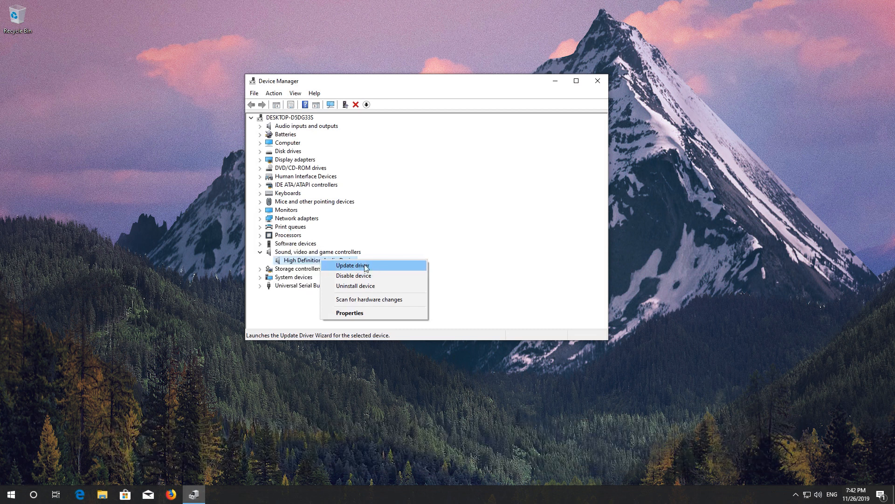
# Update the High Definition Audio Device driver automatically and check Windows Update for newer drivers
pyautogui.click(351, 264)
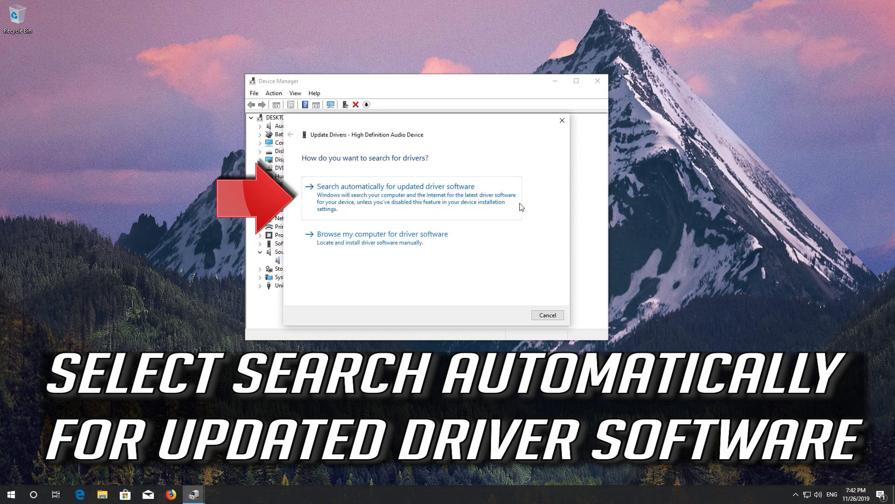
pyautogui.moveTo(409, 203)
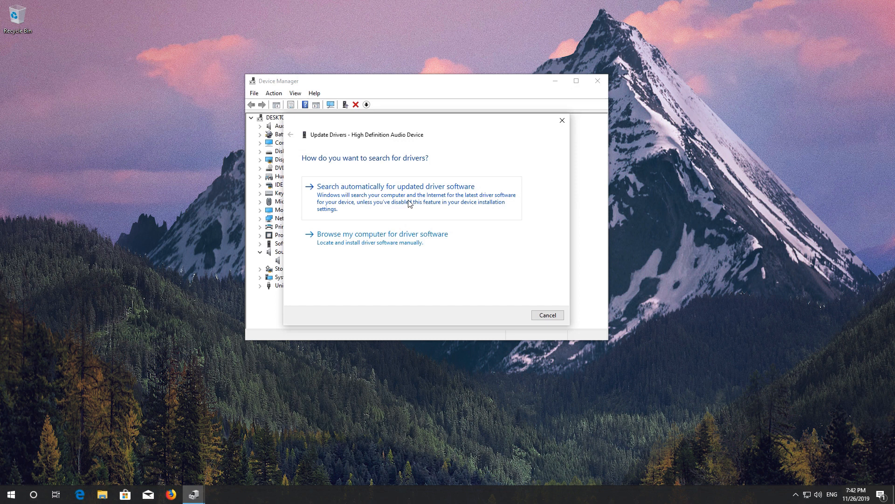
pyautogui.click(393, 186)
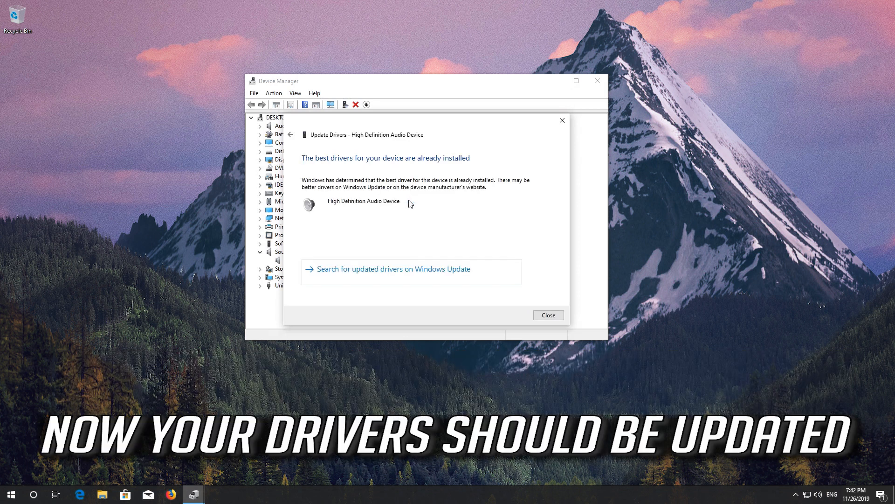
pyautogui.moveTo(385, 201)
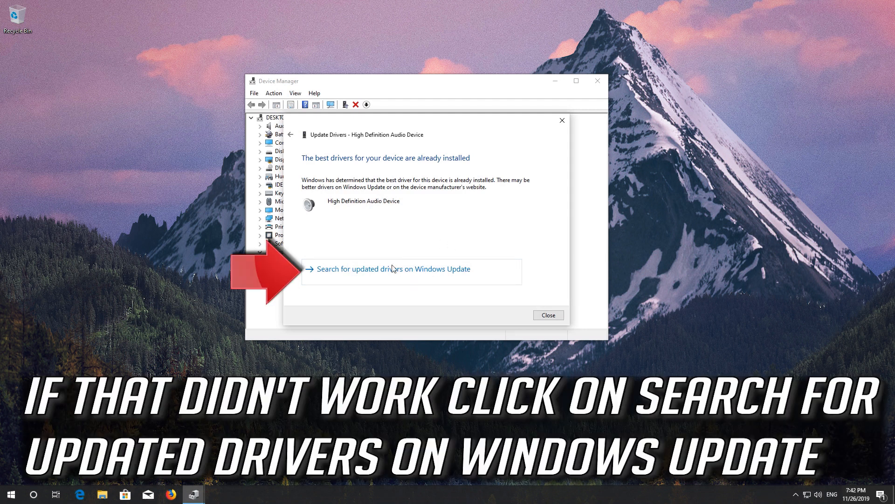
pyautogui.moveTo(389, 278)
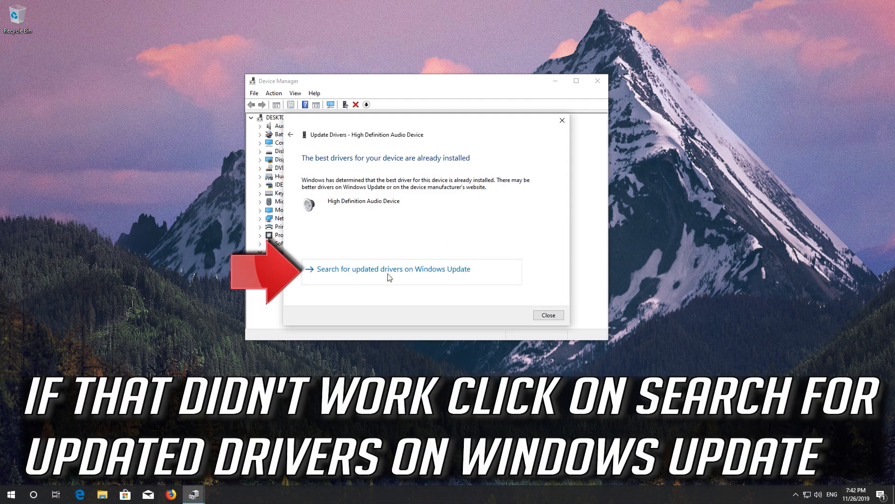
pyautogui.click(547, 315)
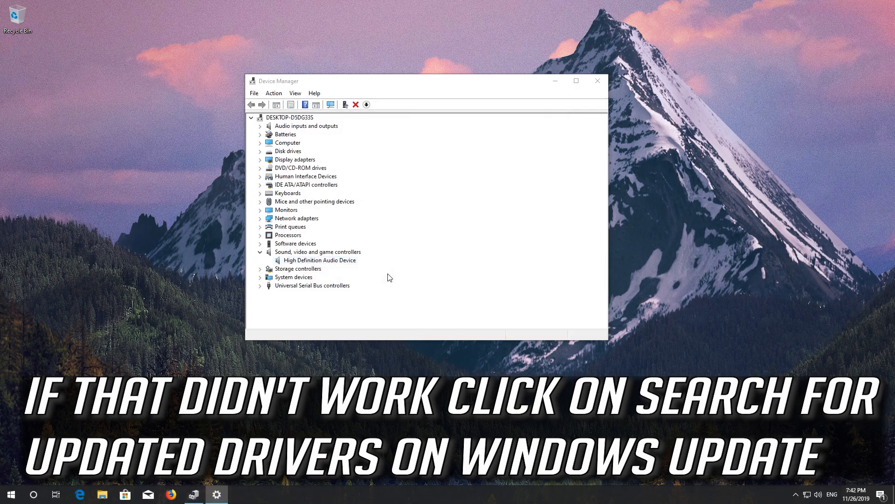
# Close the driver windows and launch Control Panel from a Start search for 'control'
pyautogui.click(597, 81)
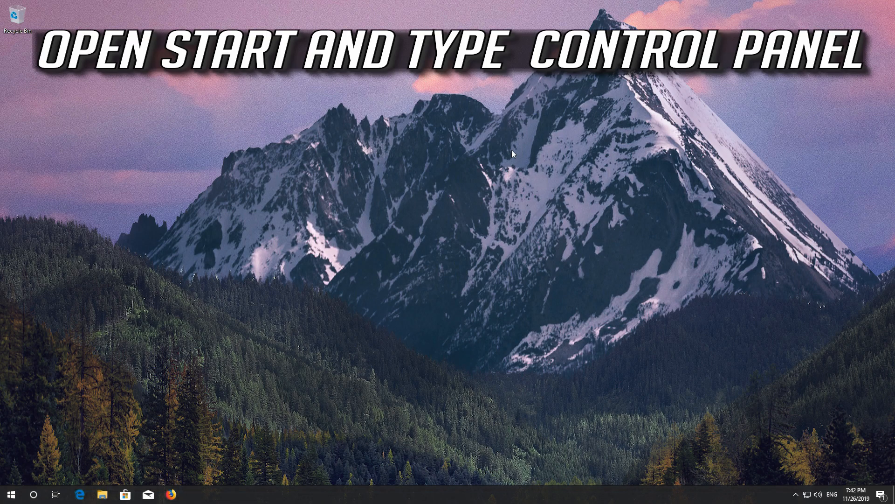
pyautogui.write('control panel')
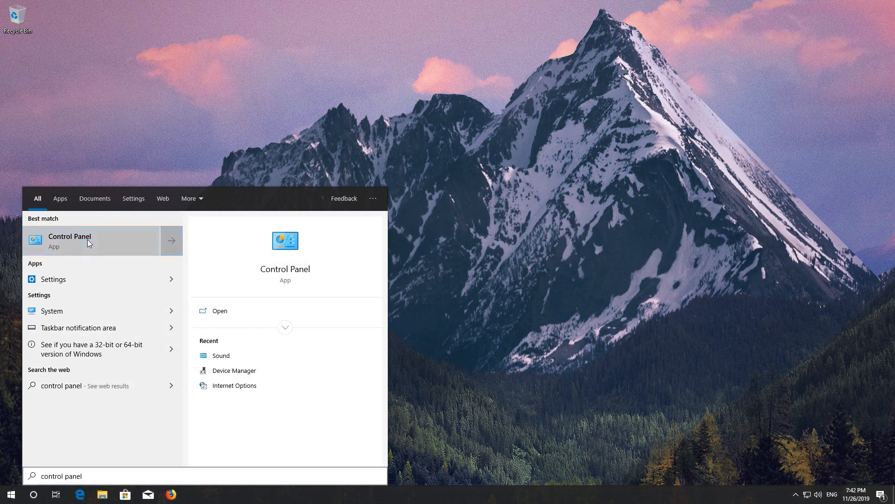
pyautogui.click(69, 241)
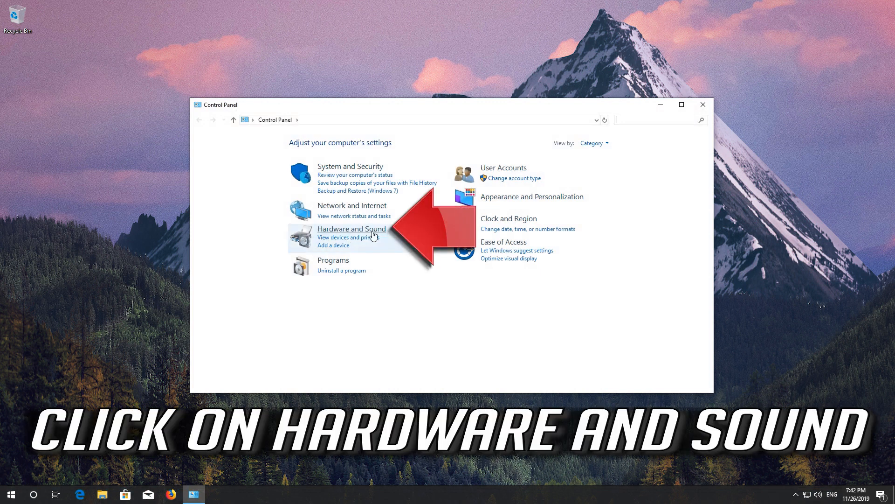
pyautogui.moveTo(352, 228)
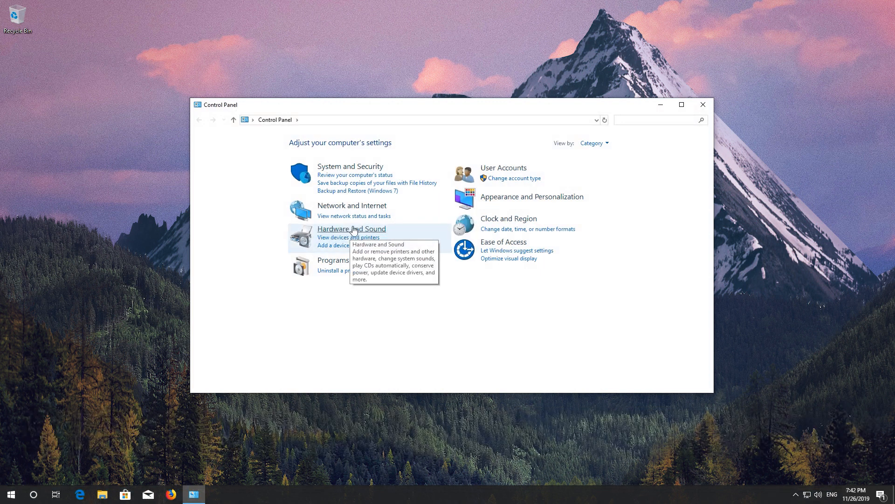
# Go through Hardware and Sound to the Sound window listing Speakers and Headphones
pyautogui.click(352, 228)
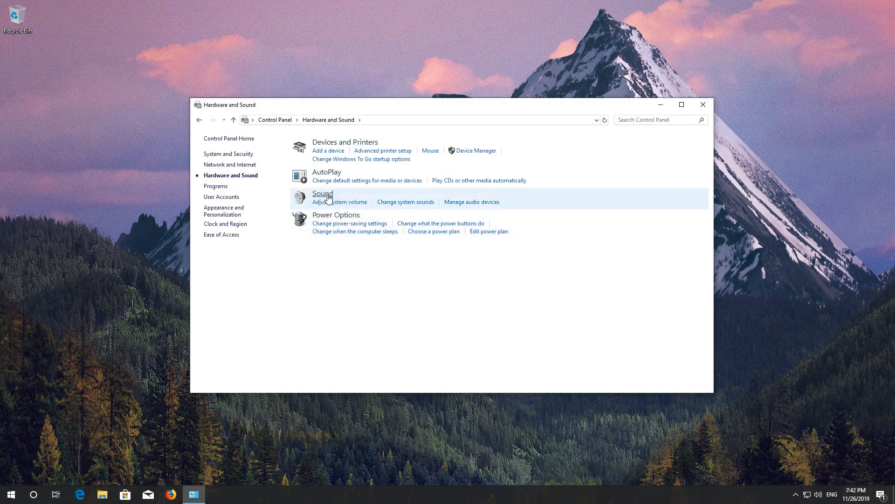
pyautogui.click(322, 193)
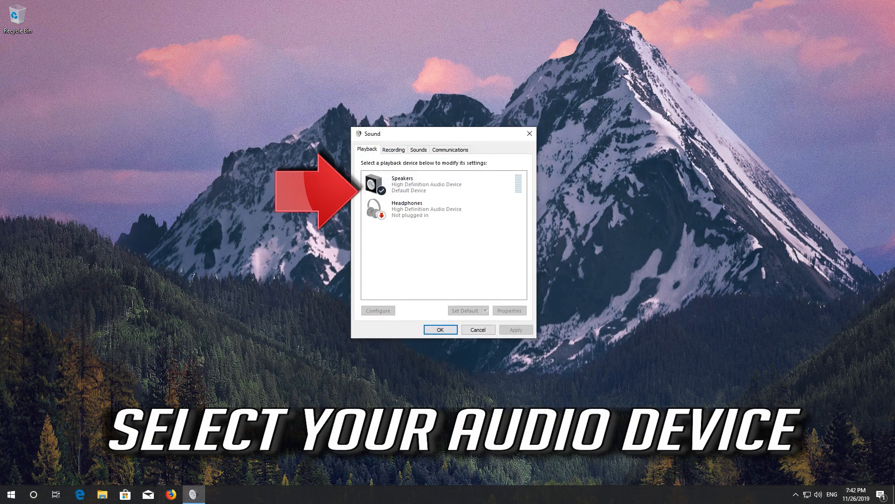
# Bring up the Properties window for the Speakers playback device
pyautogui.click(439, 183)
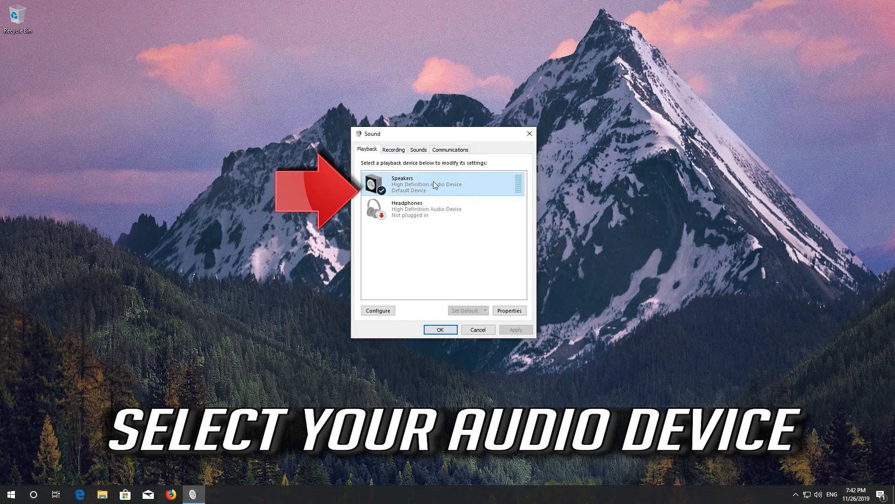
pyautogui.rightClick(426, 183)
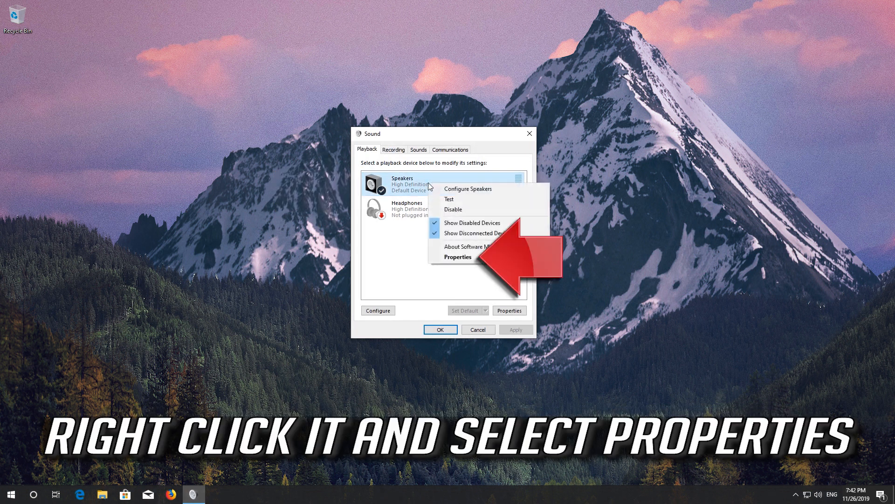
pyautogui.moveTo(457, 257)
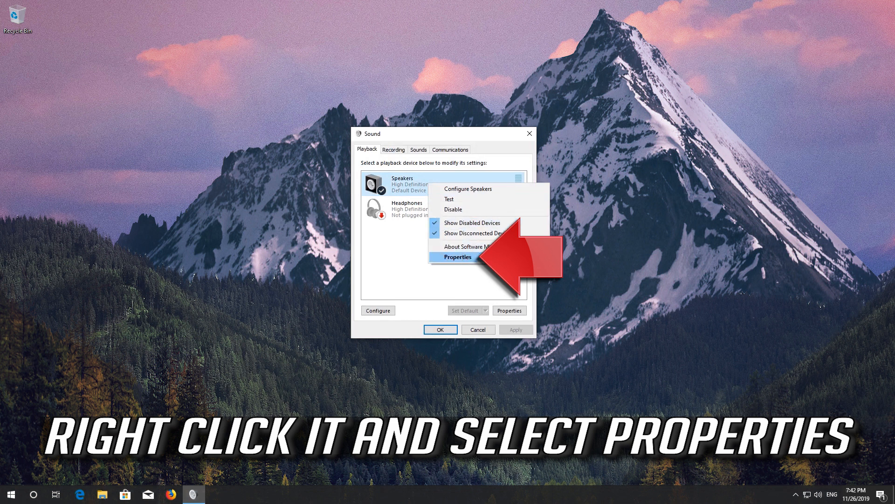
pyautogui.click(457, 256)
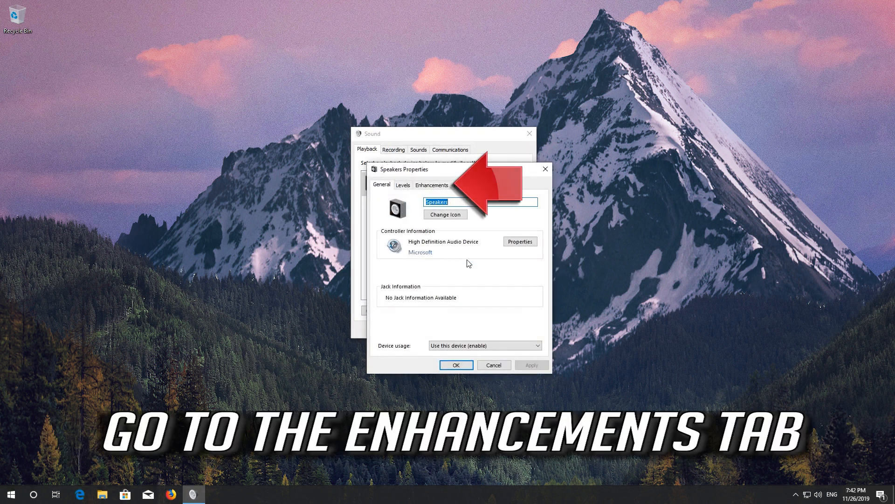
pyautogui.moveTo(446, 174)
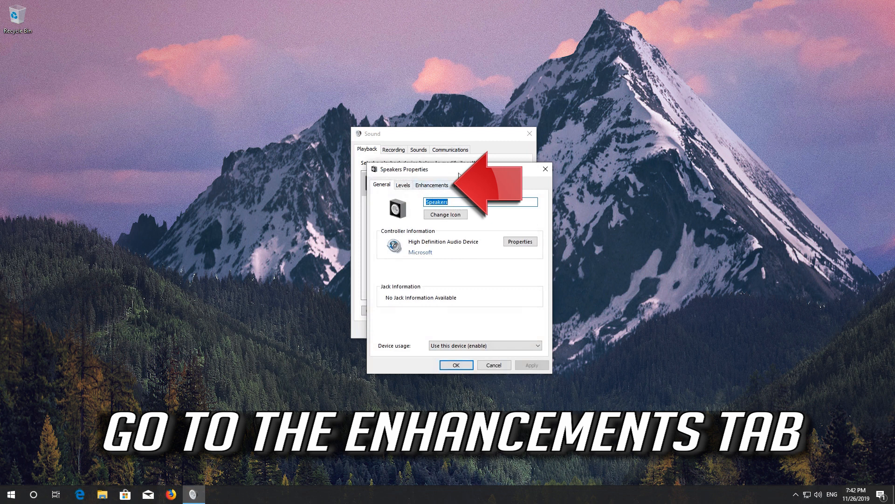
pyautogui.moveTo(436, 187)
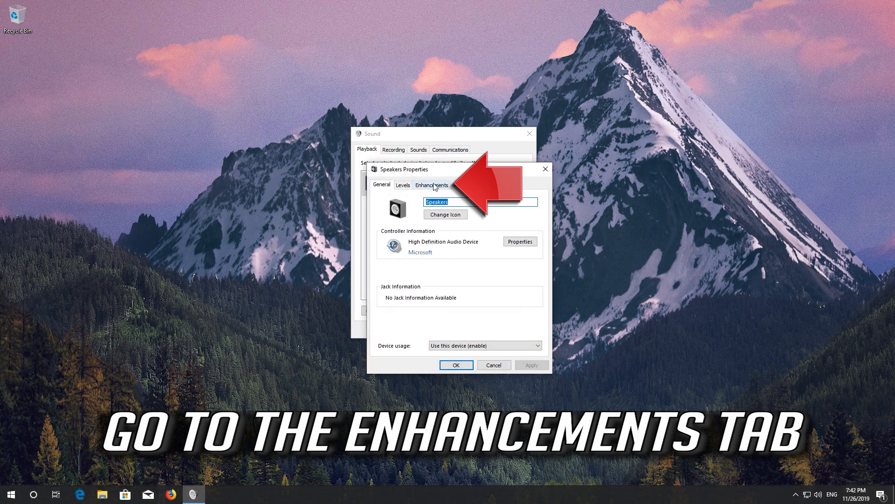
# Tick Disable all enhancements on the Speakers' Enhancements tab
pyautogui.click(431, 185)
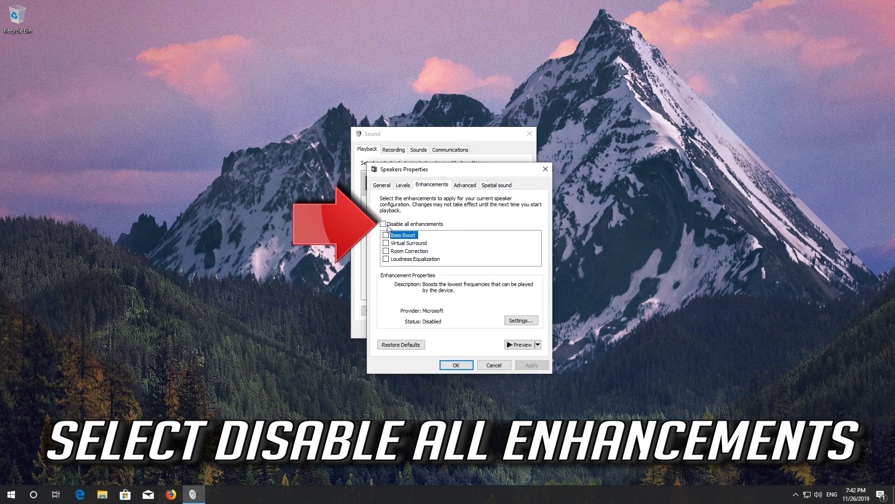
pyautogui.click(383, 223)
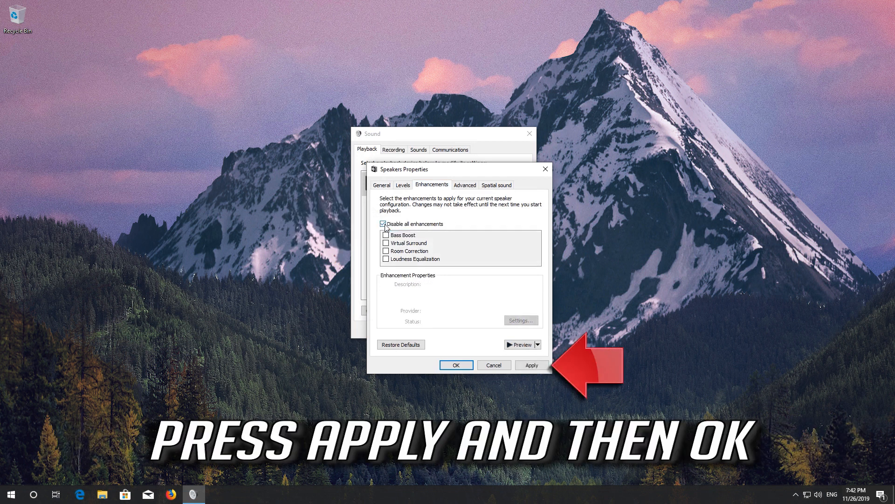